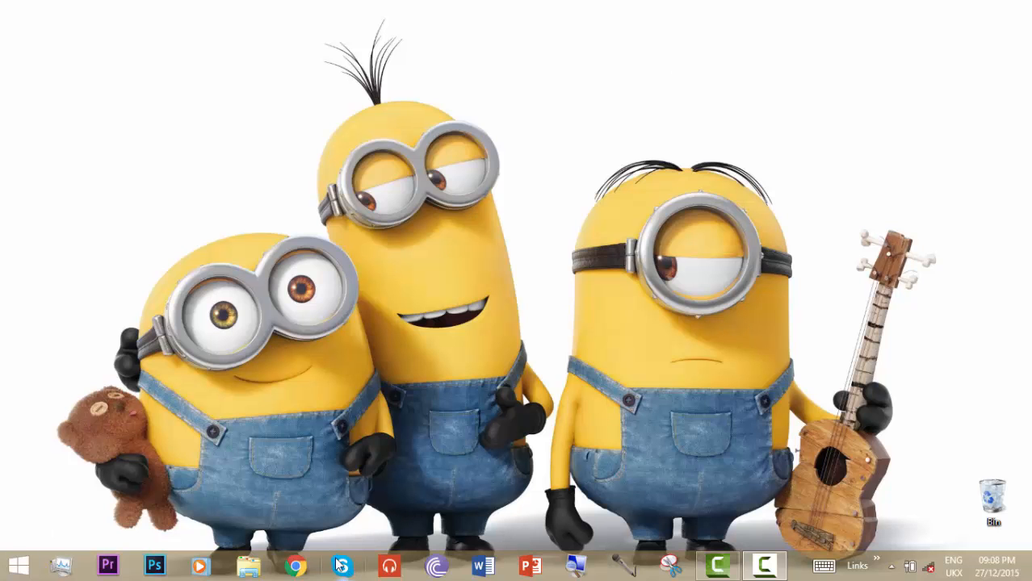
- Launch 'cmd' from the Start button's Run dialog to open Command Prompt
right_click(18, 564)
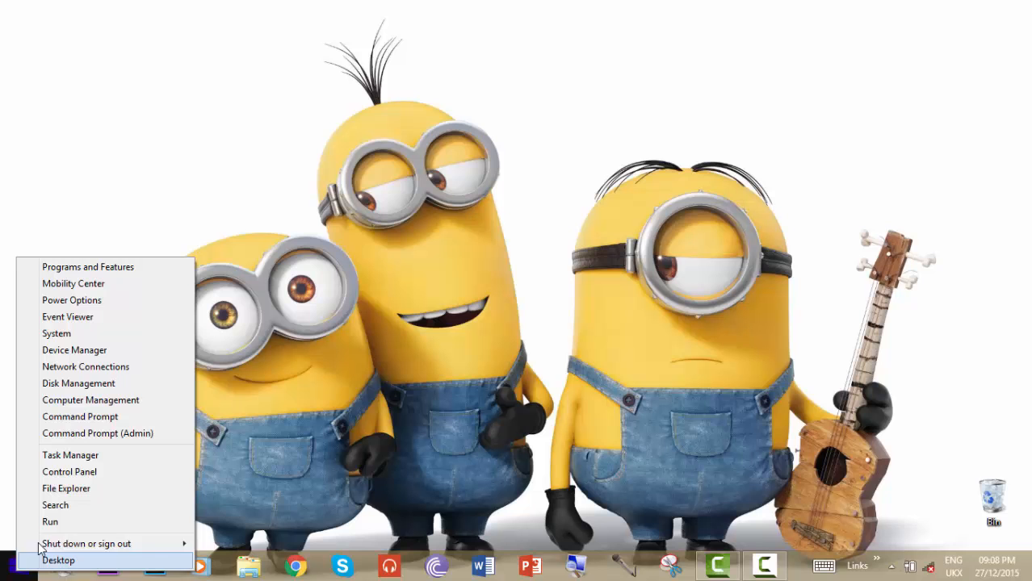
left_click(50, 521)
type("cmd")
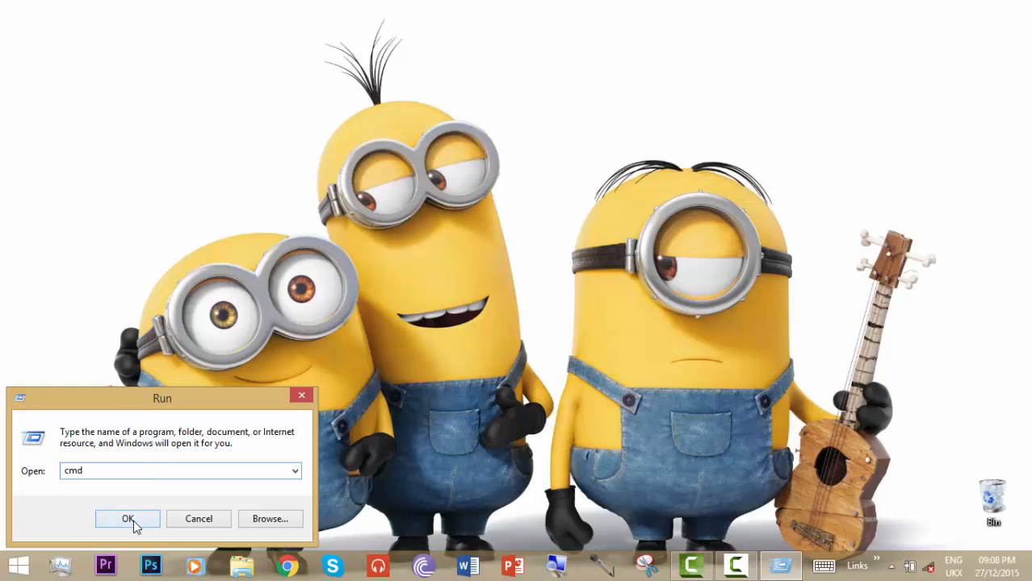
left_click(127, 518)
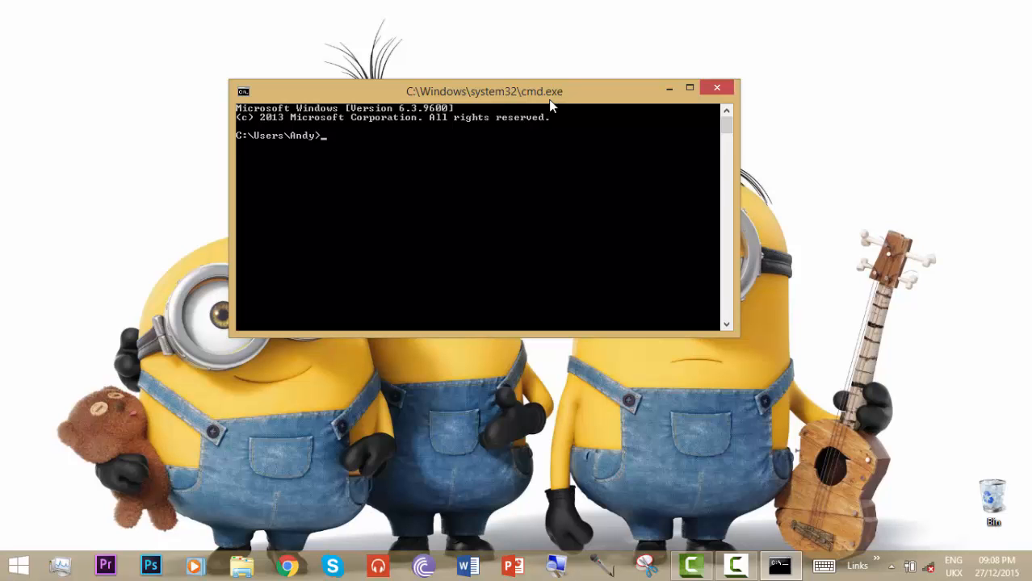
- Enter 'shutdown /s /t' at the prompt without running it yet
type("s")
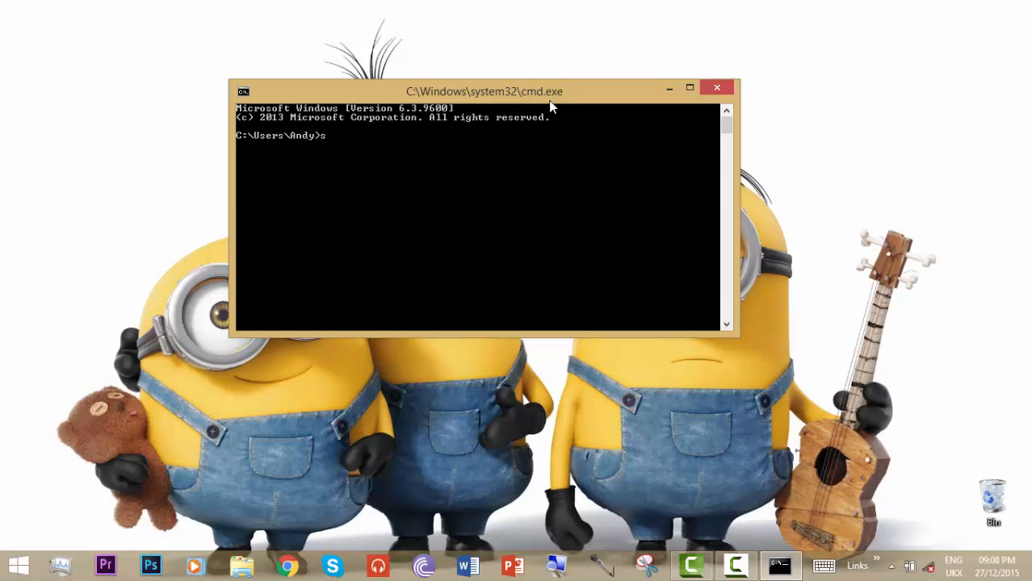
type("hutdo")
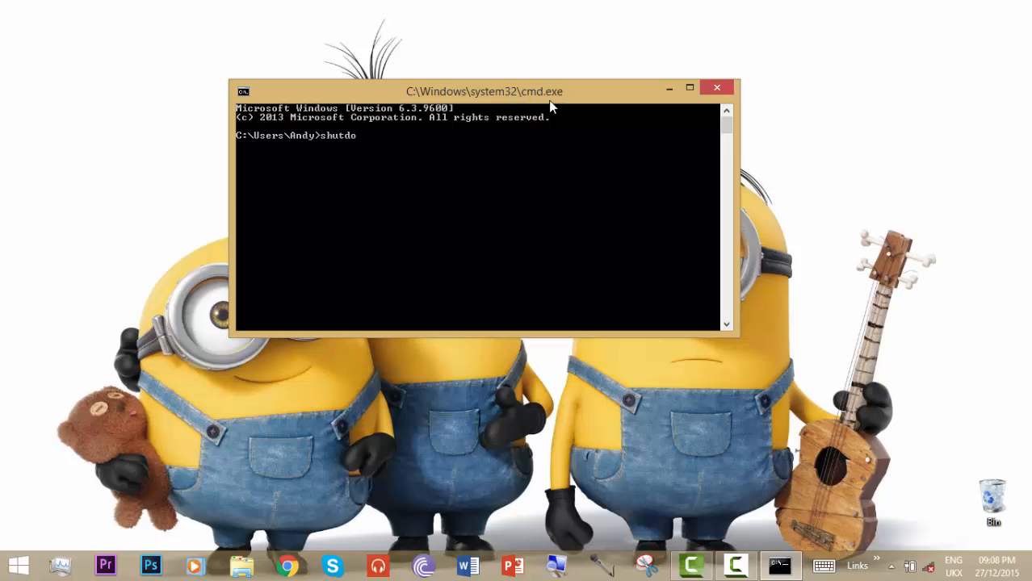
type("wn")
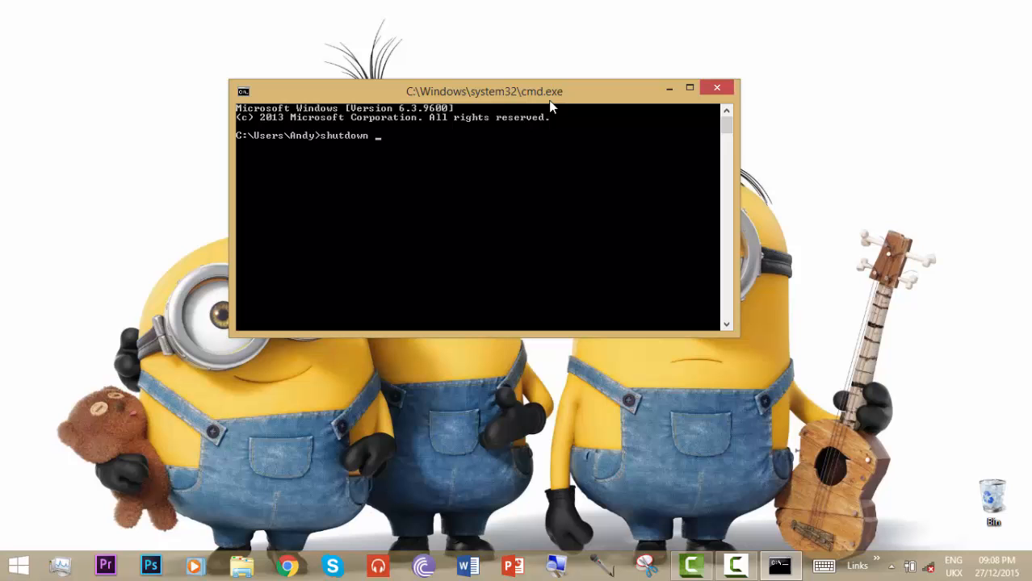
type("/")
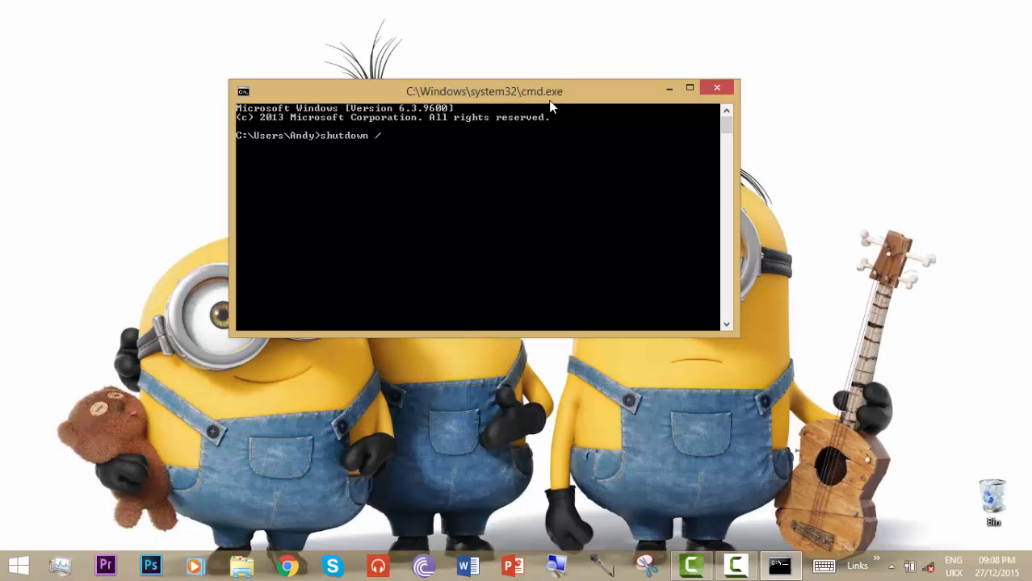
type("s /")
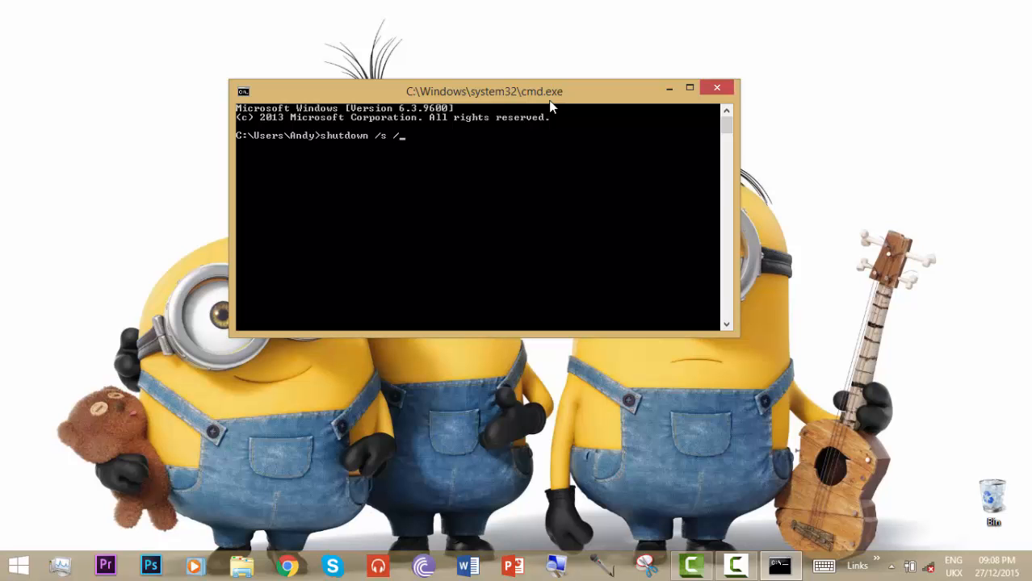
type("t")
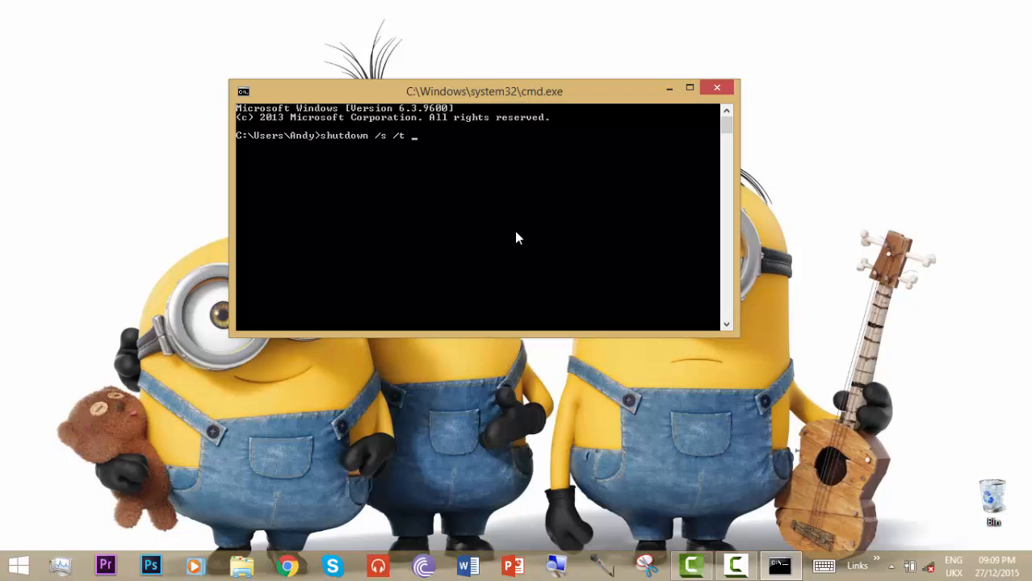
- Run 'shutdown /s /t 3600' for a one-hour shutdown timer, then close the window
type("60")
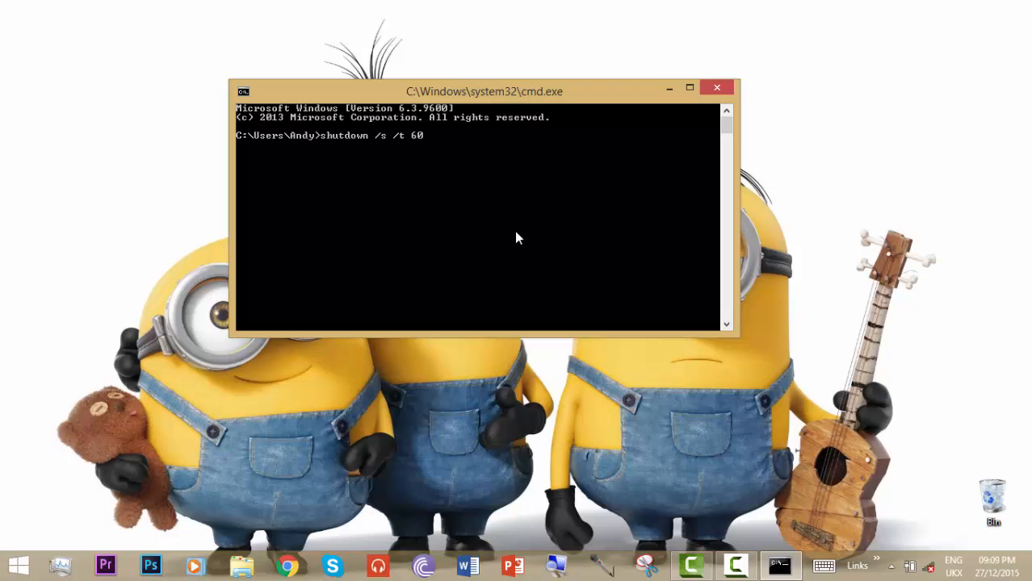
key("backspace")
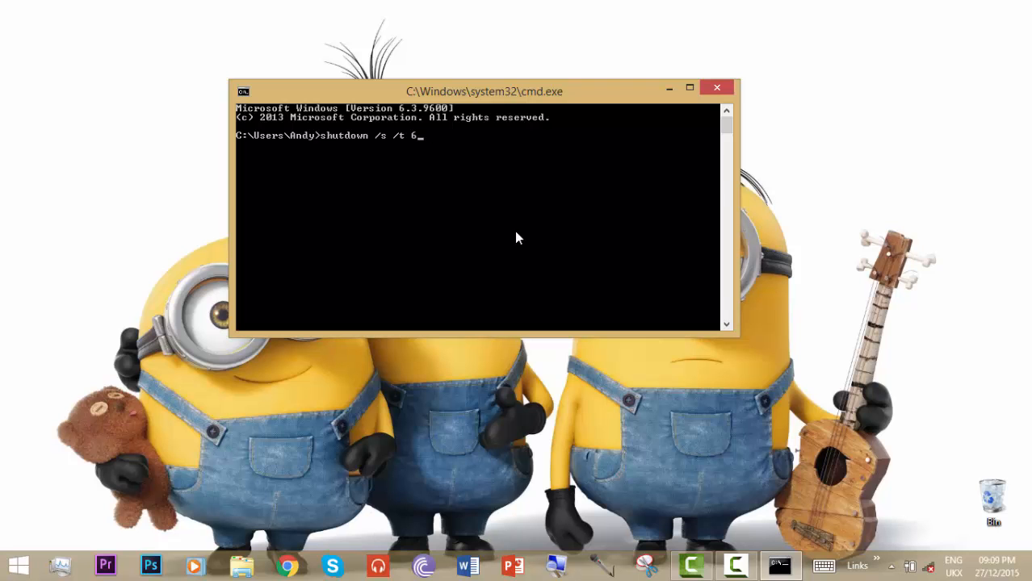
key("Backspace")
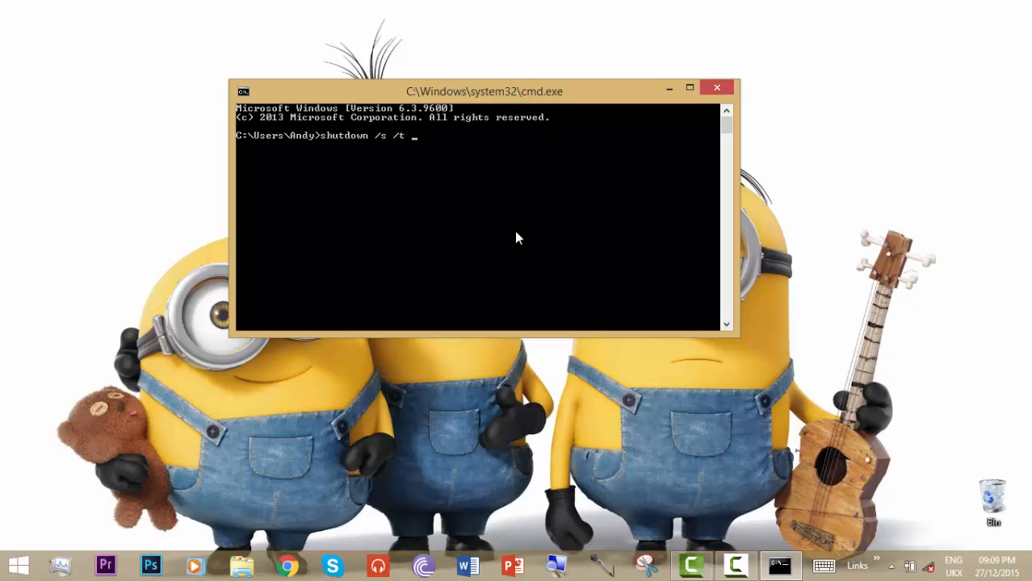
type("3600")
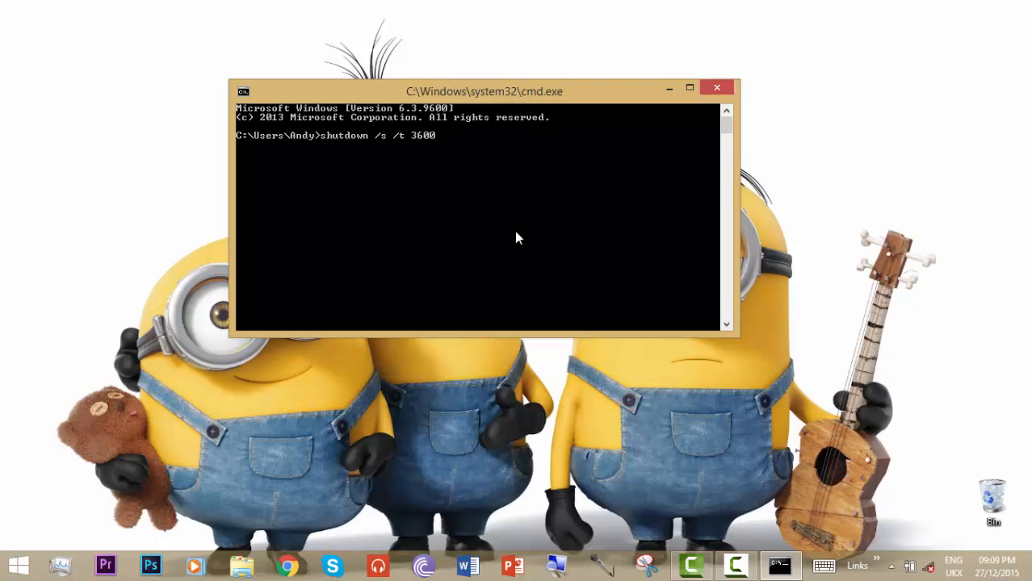
key("enter")
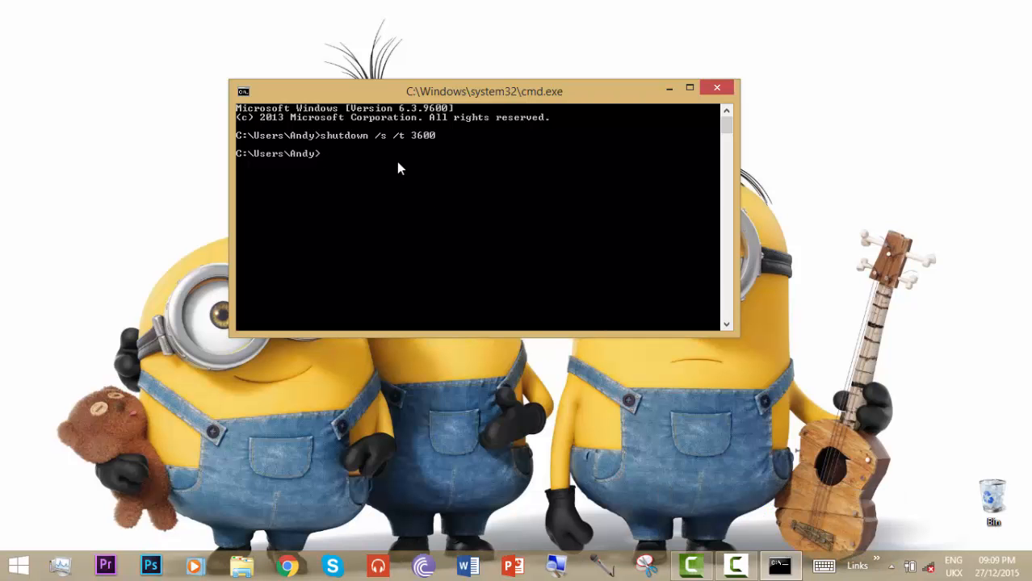
left_click(716, 88)
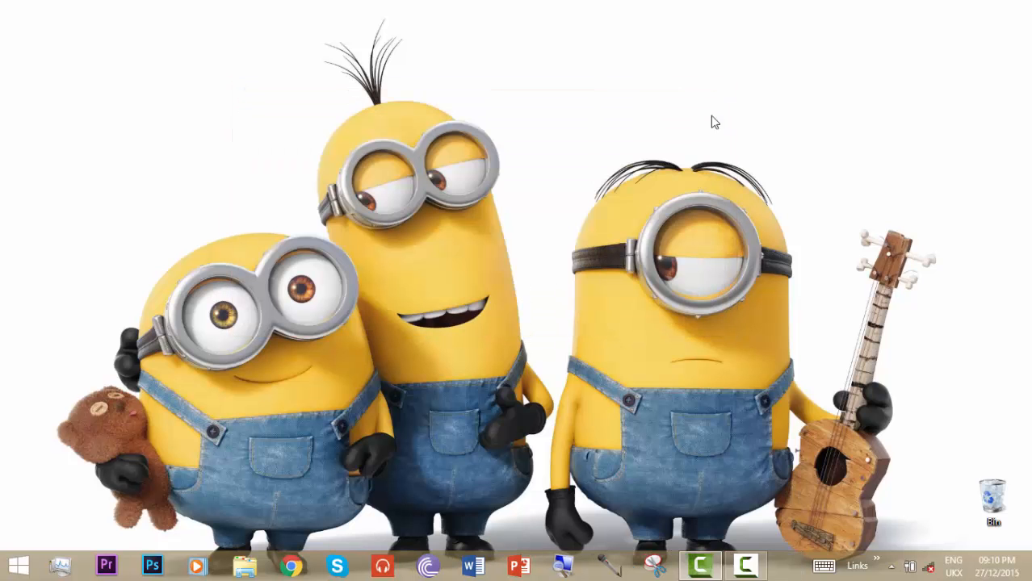
mouse_move(591, 235)
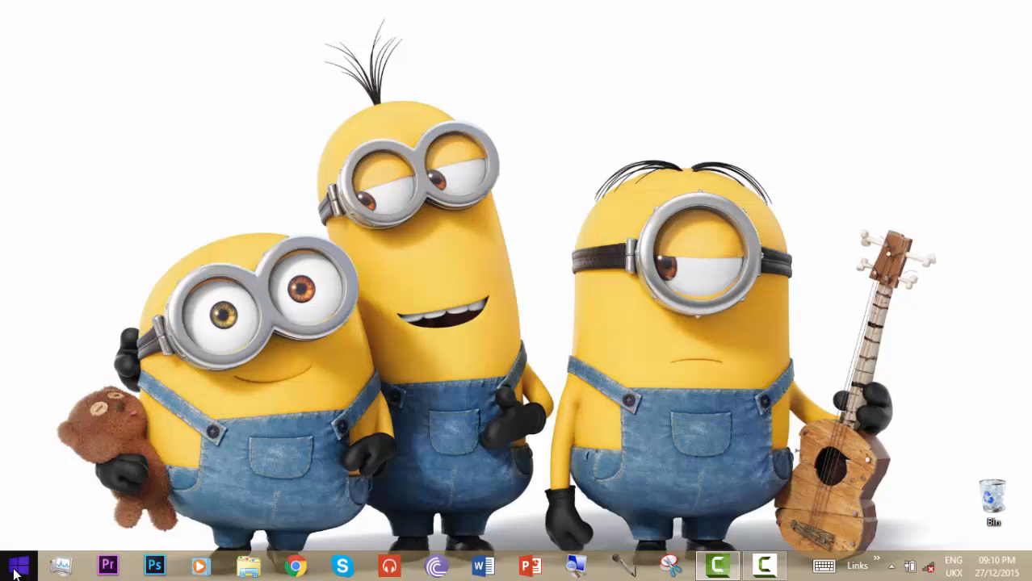
- Reopen Command Prompt by running 'cmd' from the Start button's Run dialog
right_click(17, 567)
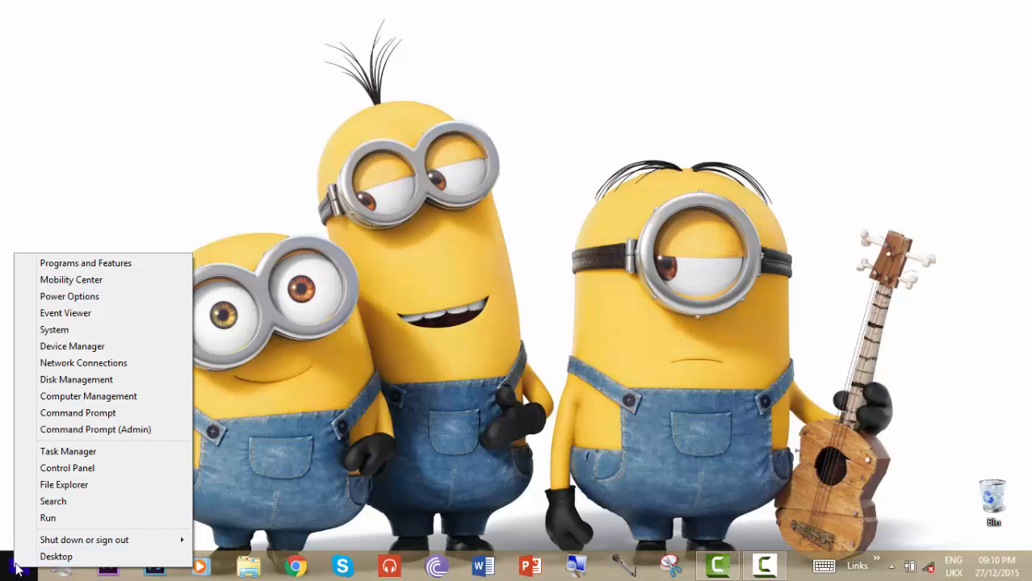
left_click(47, 518)
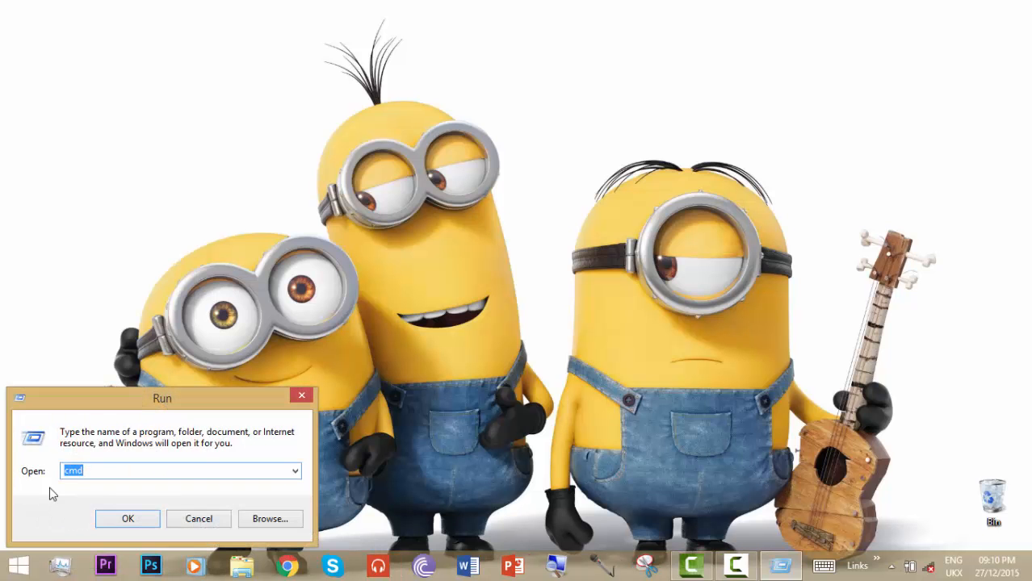
left_click(127, 518)
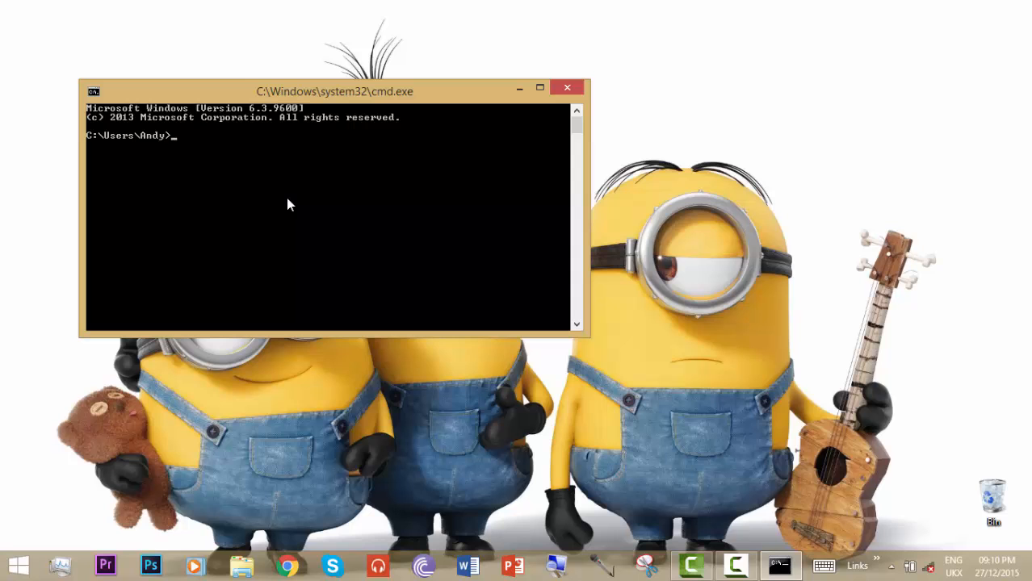
- Run 'shutdown /a' to abort the scheduled shutdown, then close the window
type("sh")
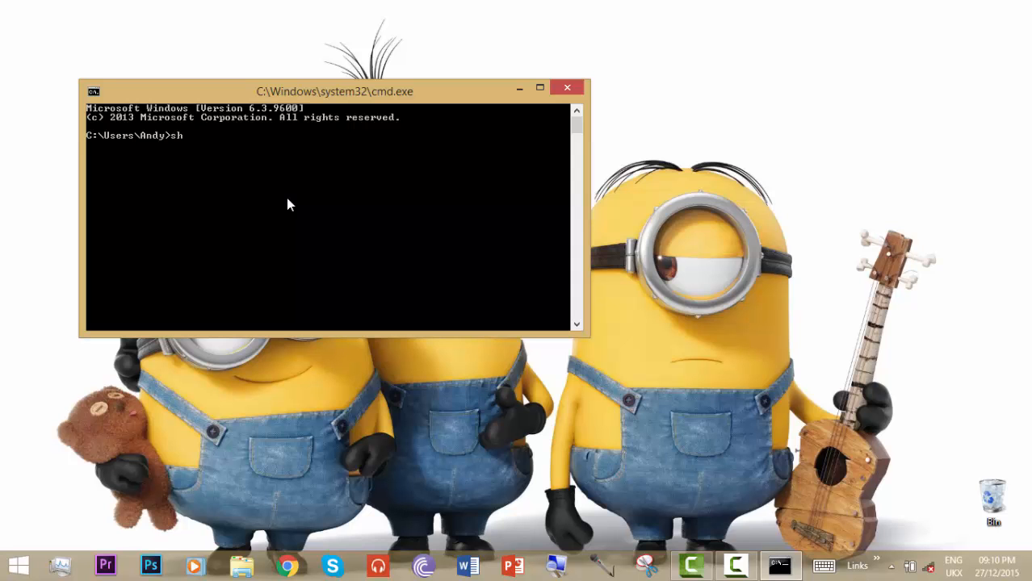
type("utdo")
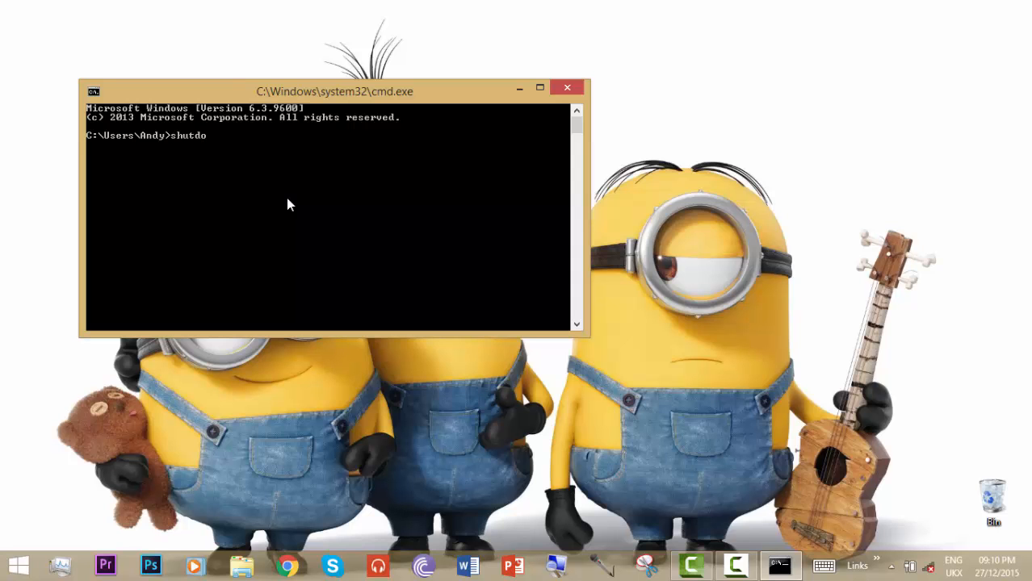
type("wn")
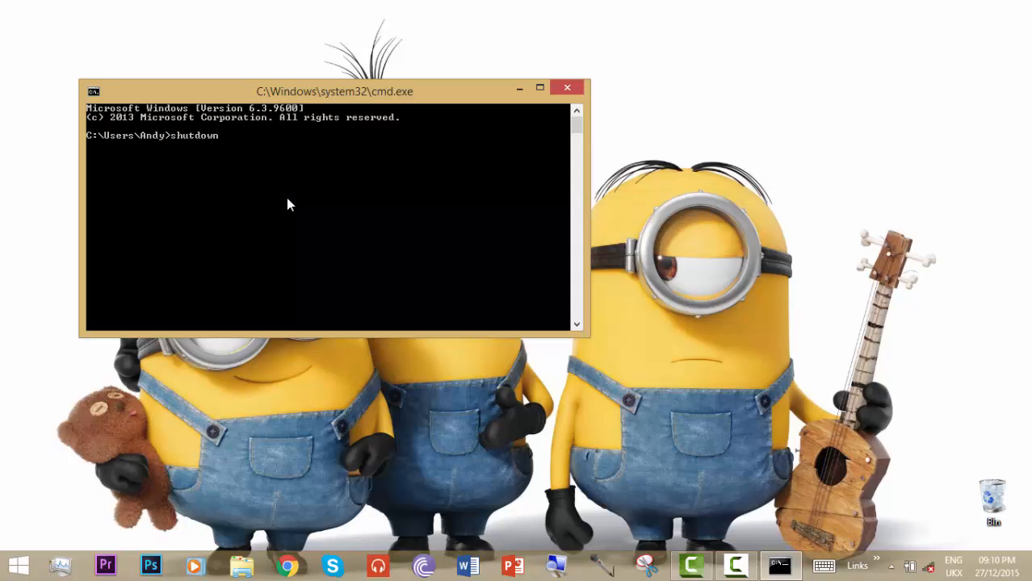
type("/a")
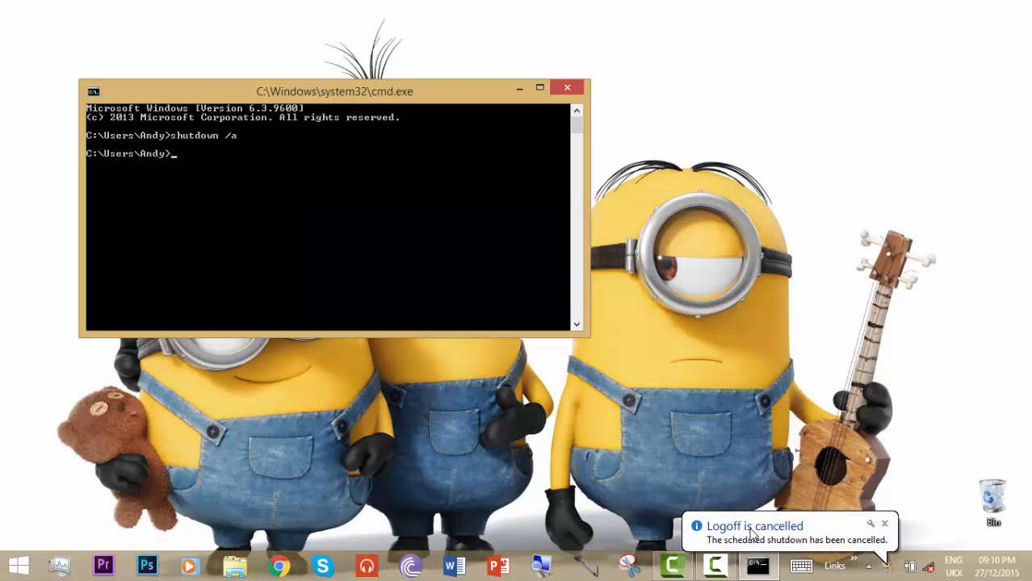
mouse_move(582, 100)
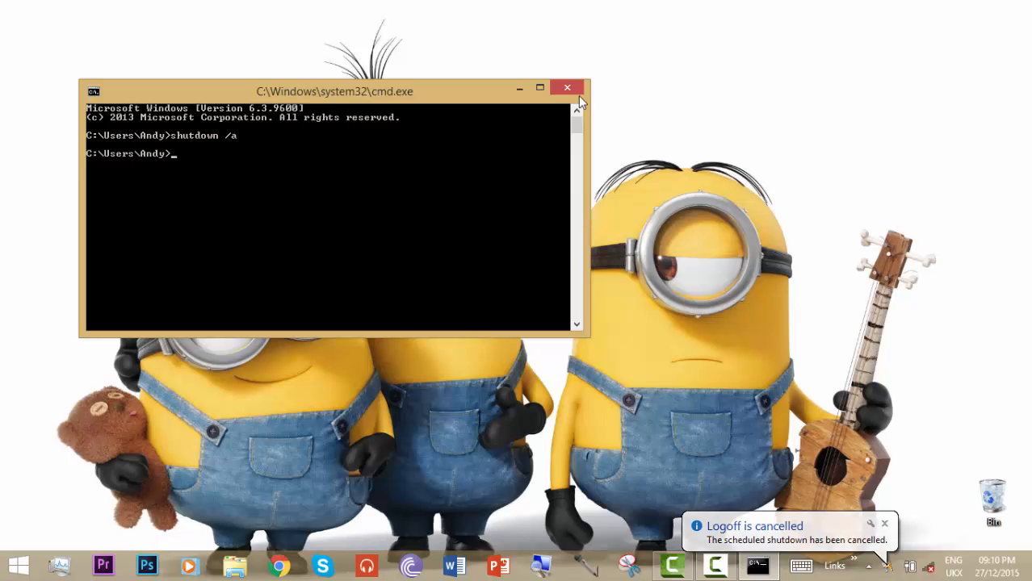
left_click(567, 87)
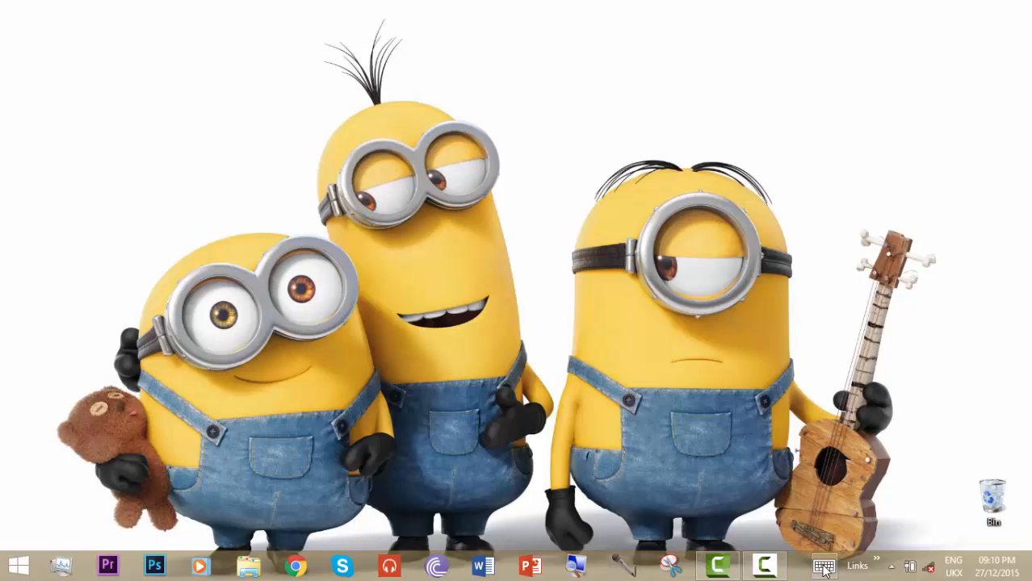
mouse_move(790, 526)
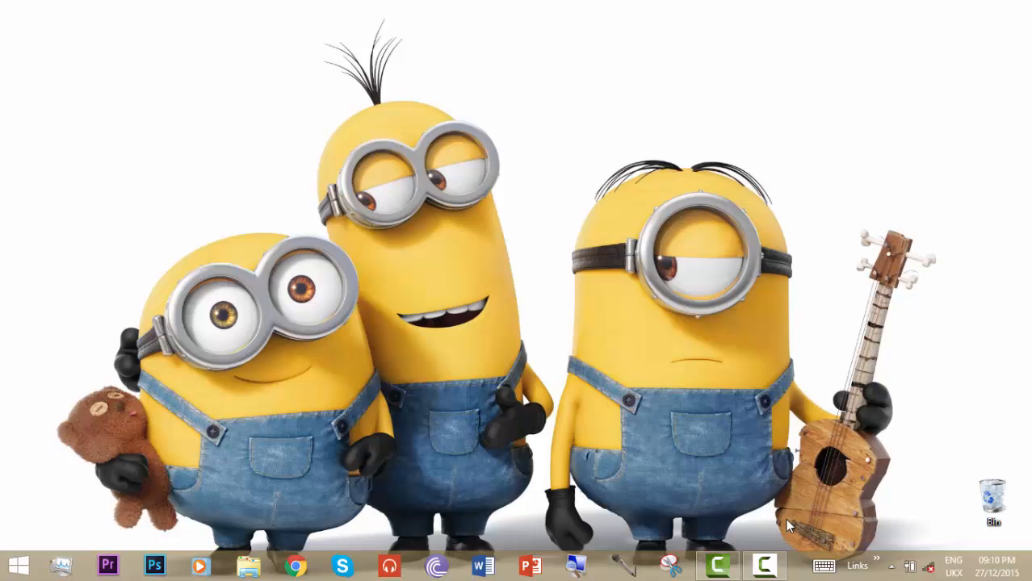
mouse_move(730, 521)
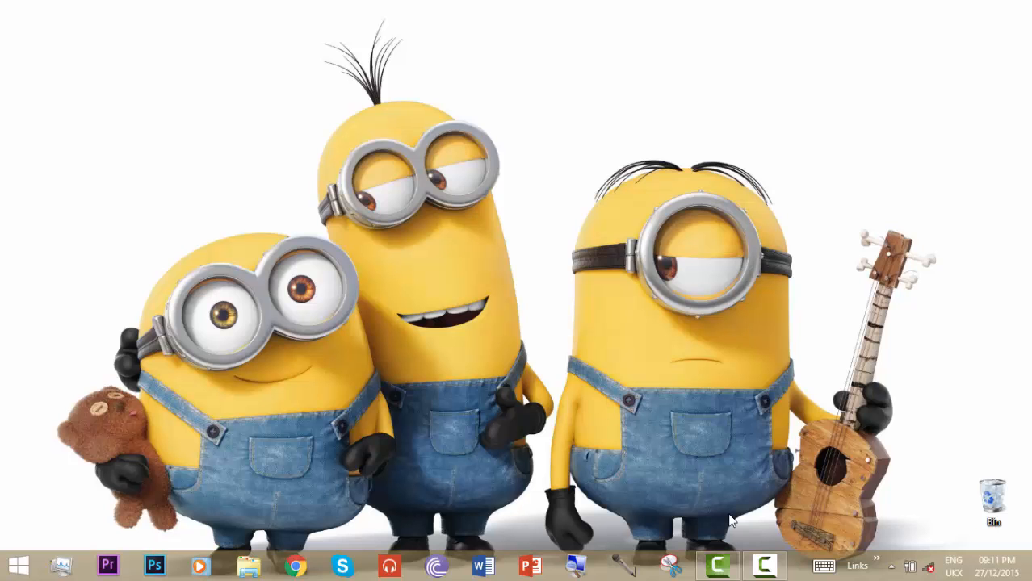
left_click(764, 565)
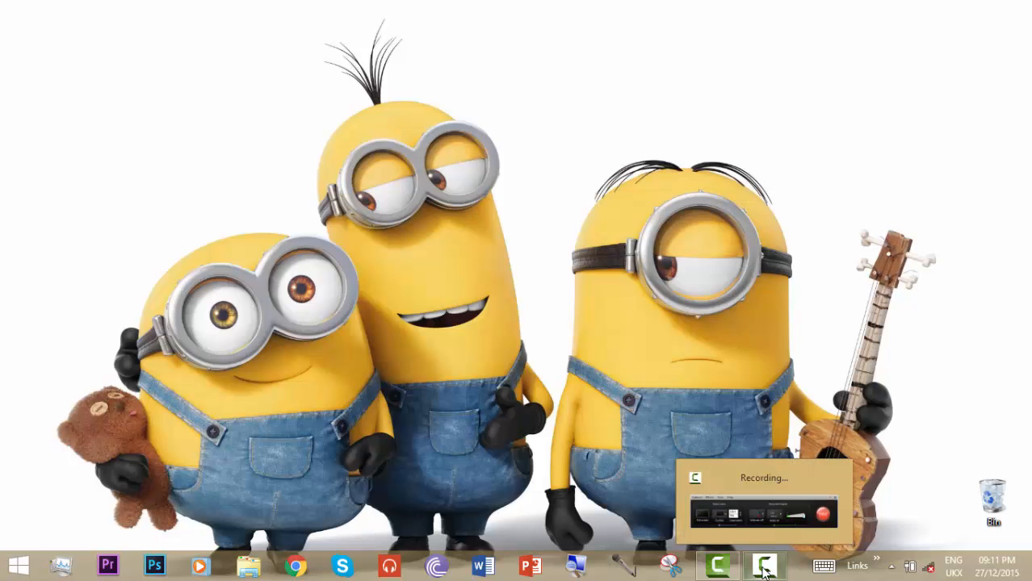